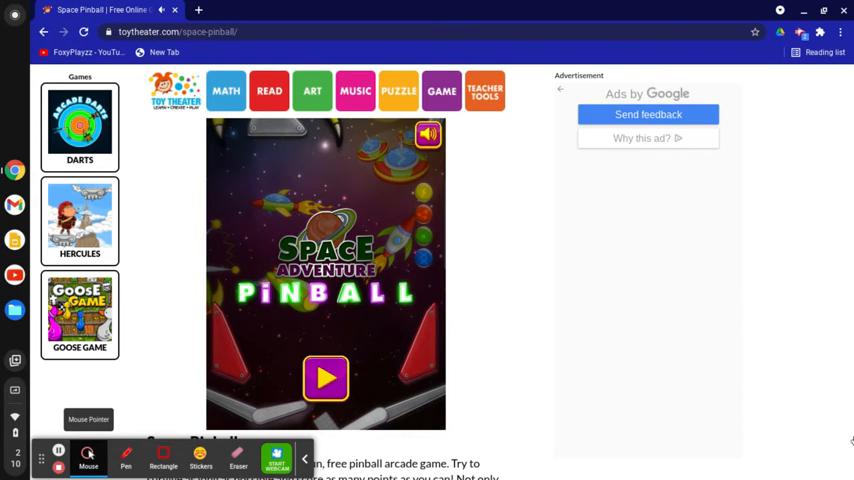
mouse_move(196, 216)
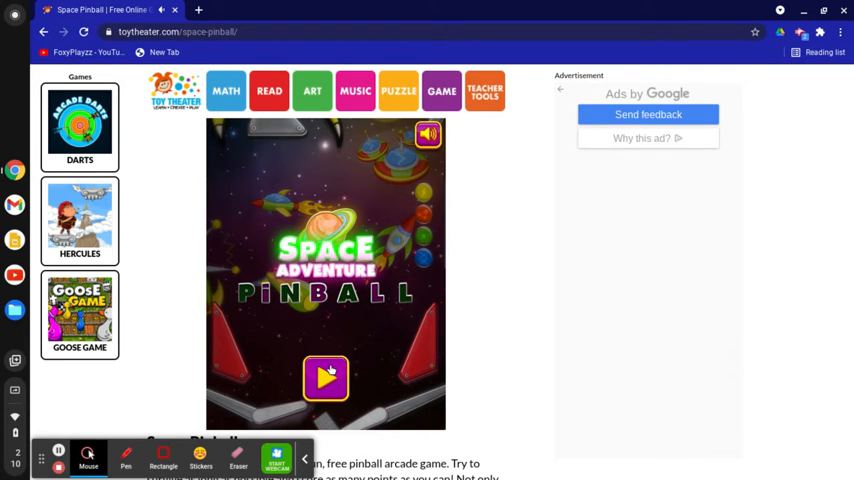
Start a pinball round, play to a 1,880 score, then restart for another round.
left_click(326, 378)
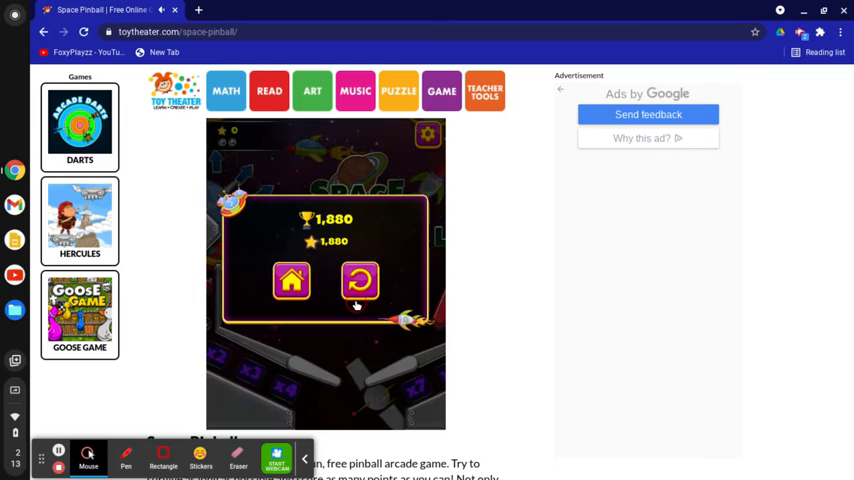
left_click(358, 280)
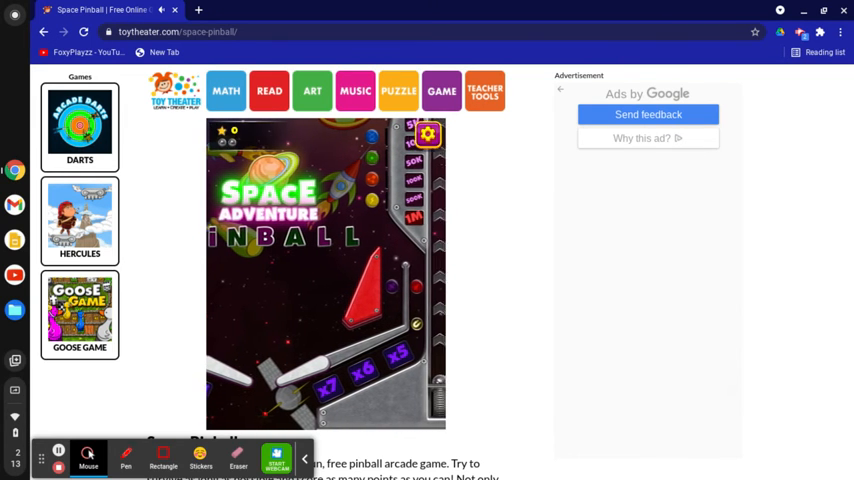